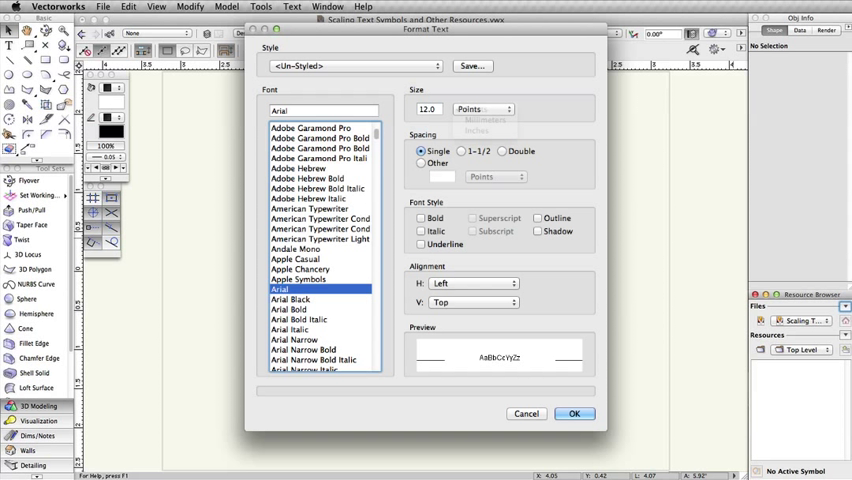
Review the Active Layer Scale settings for the rectangle example and close them unchanged
{"action": "left_click", "coordinate": [498, 108]}
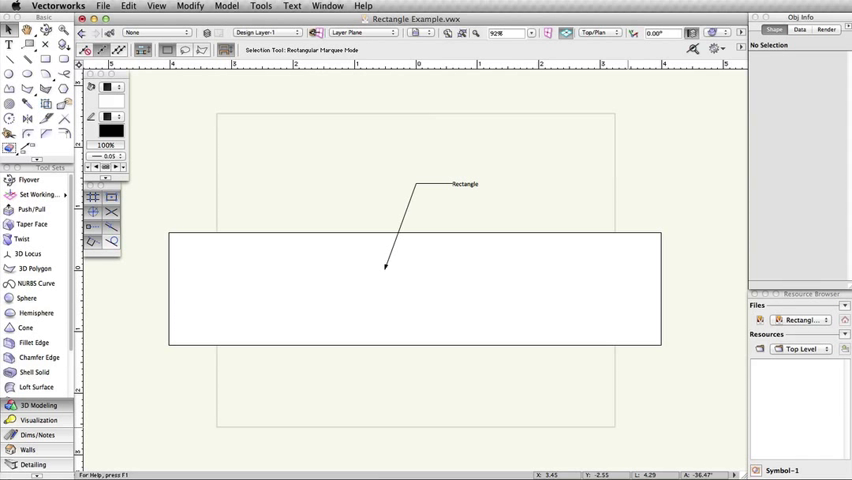
{"action": "mouse_move", "coordinate": [656, 256]}
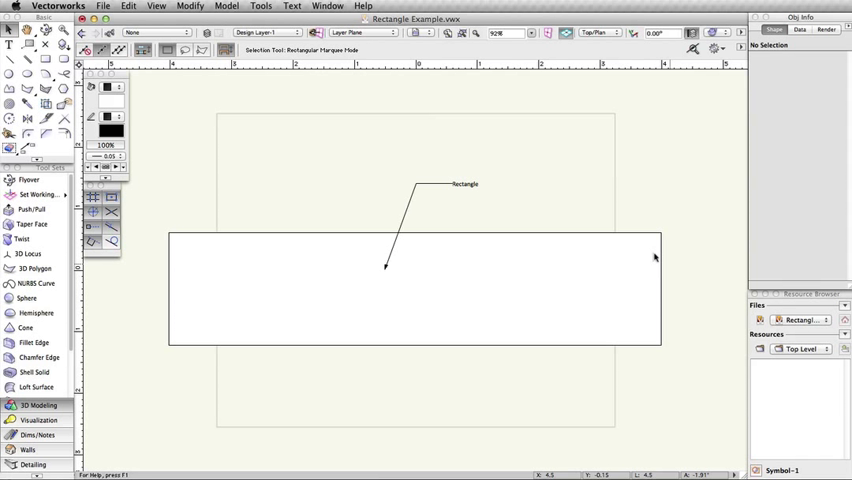
{"action": "right_click", "coordinate": [656, 256]}
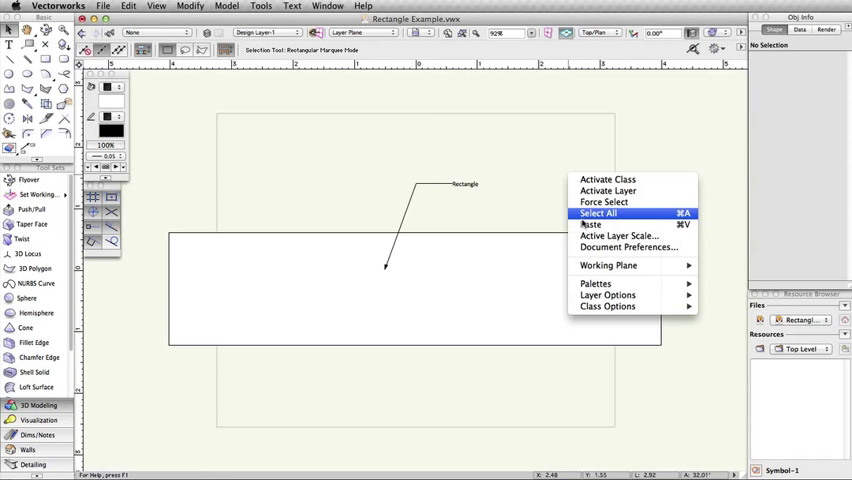
{"action": "left_click", "coordinate": [620, 236]}
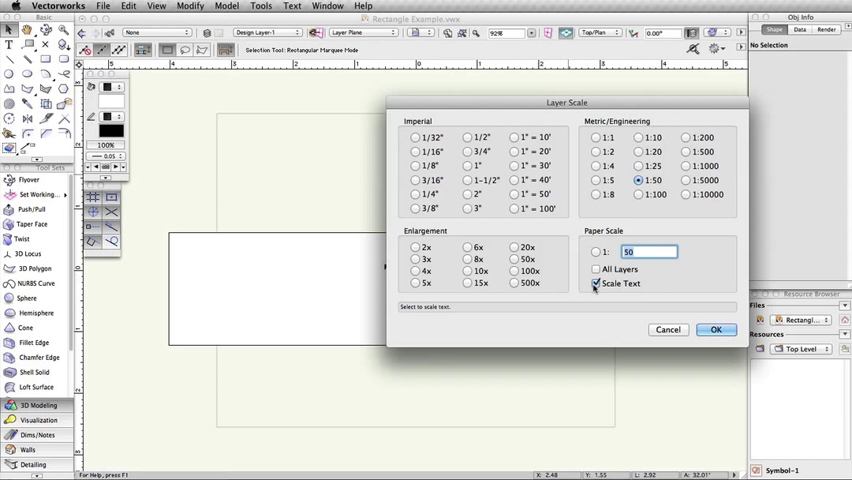
{"action": "left_click", "coordinate": [732, 330]}
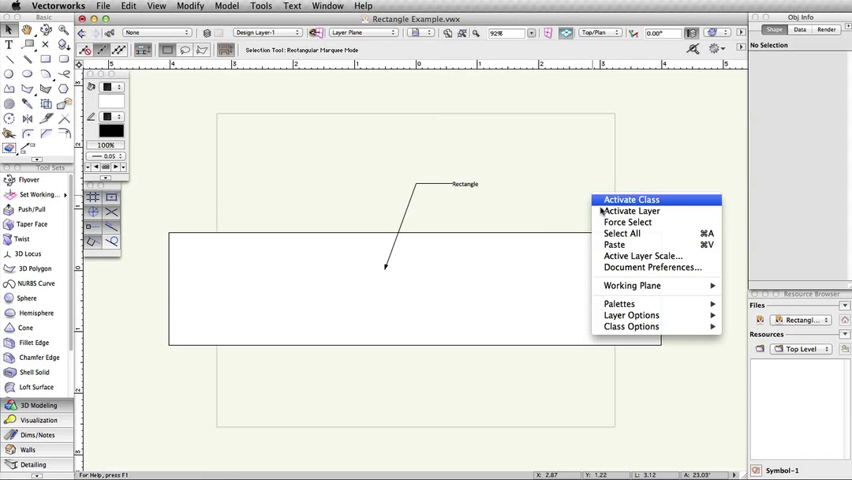
Set the layer to 1:50 with Scale Text unchecked
{"action": "left_click", "coordinate": [644, 256]}
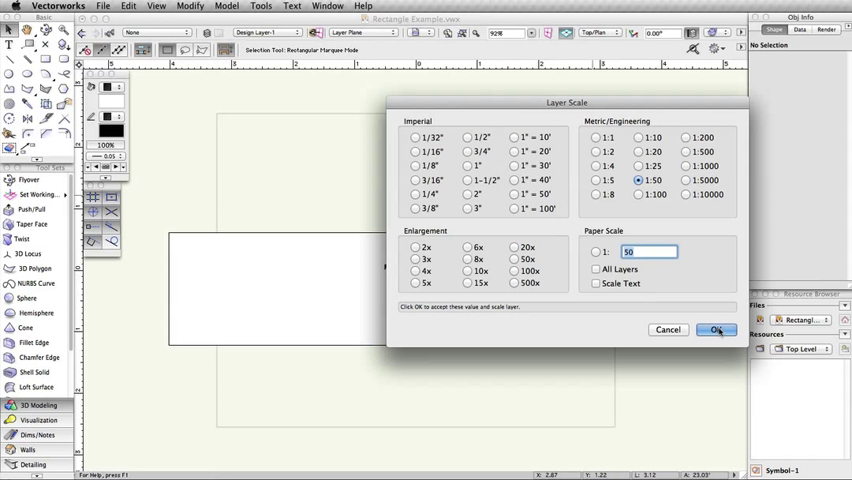
{"action": "left_click", "coordinate": [716, 330]}
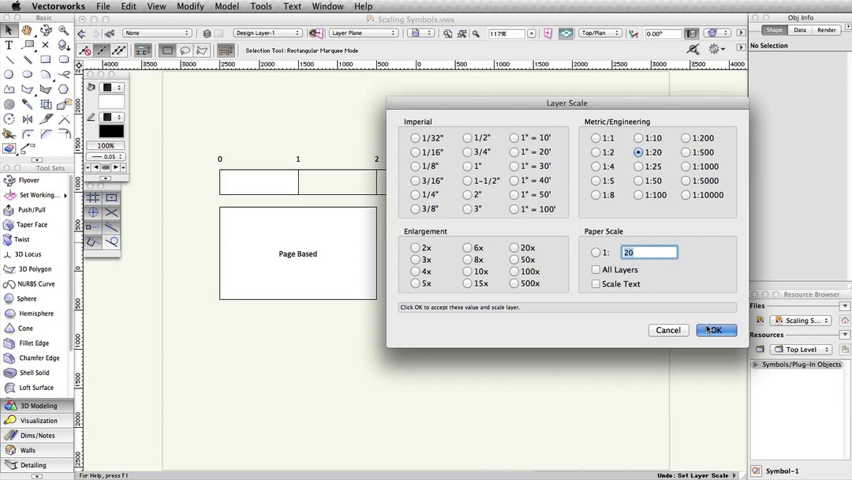
Set the Scaling Symbols drawing's layer to 1:20
{"action": "left_click", "coordinate": [716, 330]}
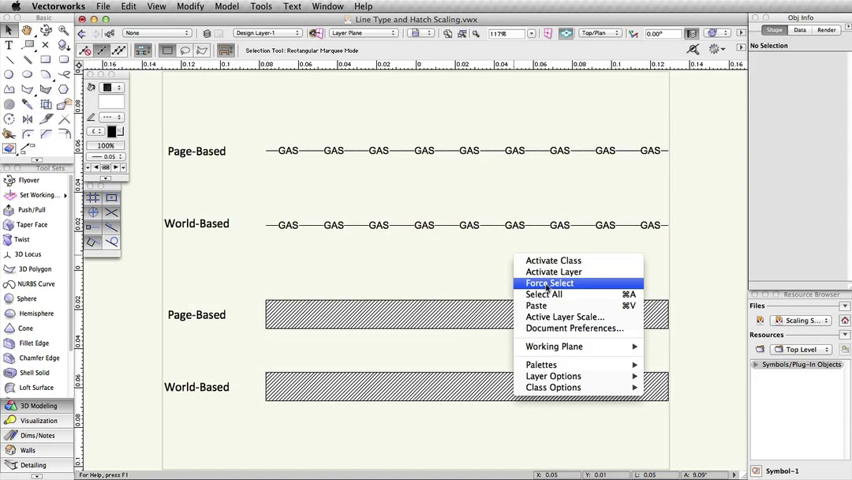
Apply the new metric layer scale to the line type and hatch example
{"action": "left_click", "coordinate": [570, 316]}
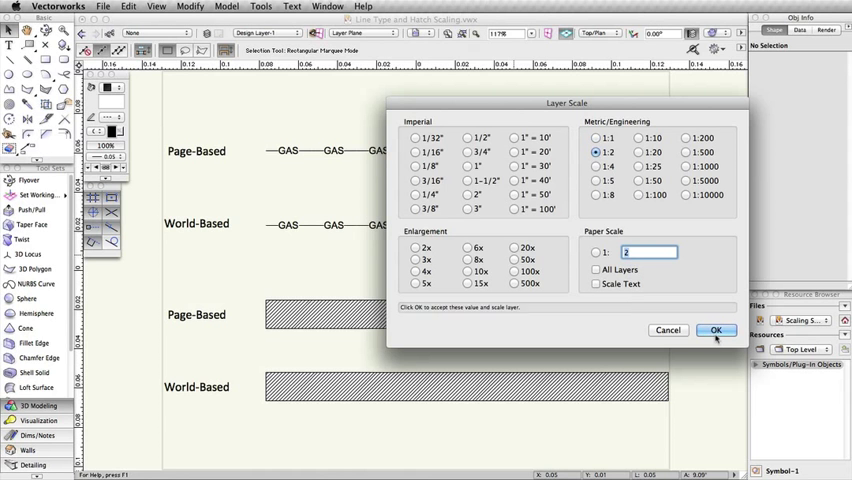
{"action": "left_click", "coordinate": [712, 330]}
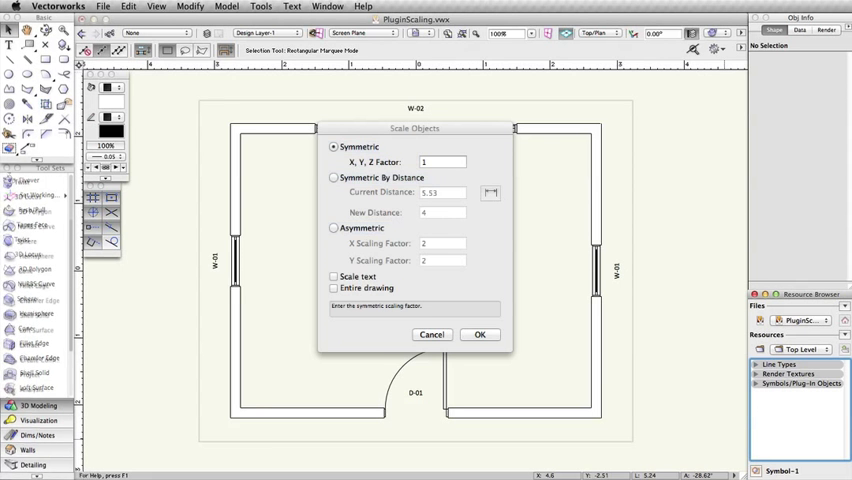
Scale the walls, windows and door by a symmetric X, Y, Z factor of .5 via Modify > Scale Objects
{"action": "left_click", "coordinate": [478, 334]}
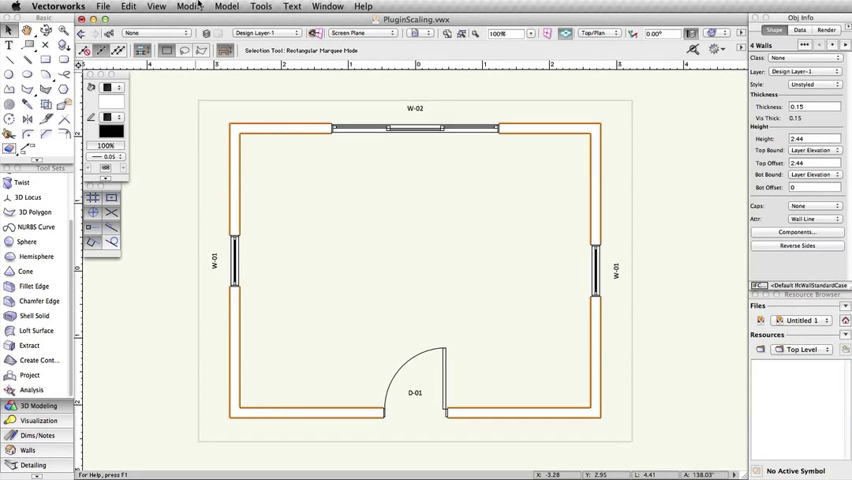
{"action": "left_click", "coordinate": [180, 6]}
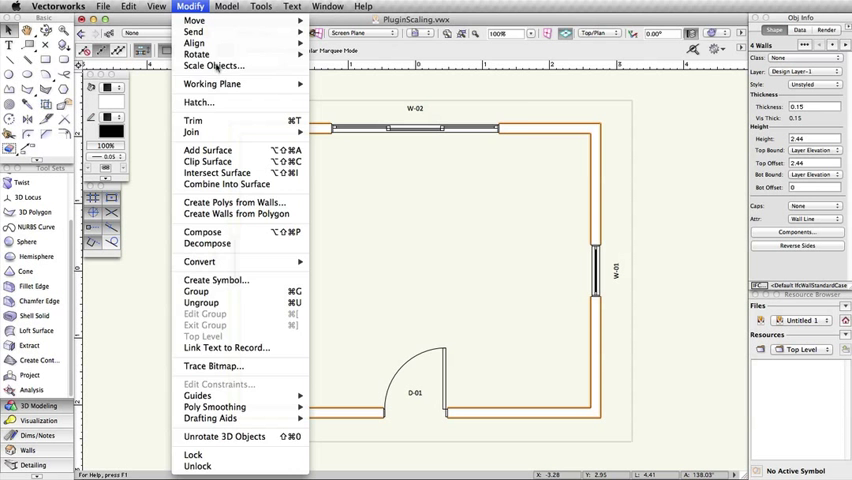
{"action": "left_click", "coordinate": [204, 64]}
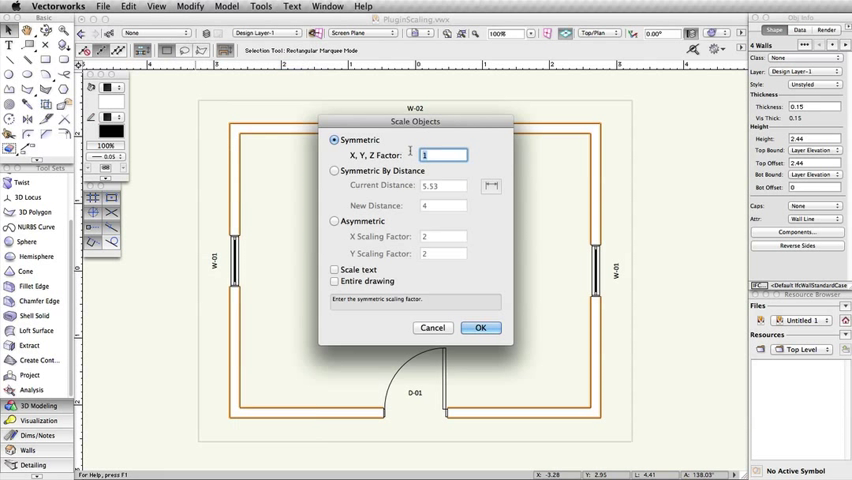
{"action": "type", "text": ".5"}
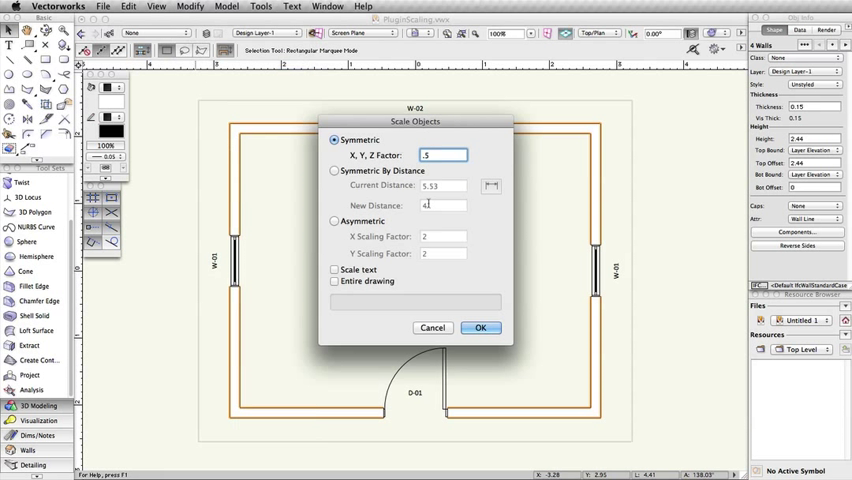
{"action": "left_click", "coordinate": [480, 328]}
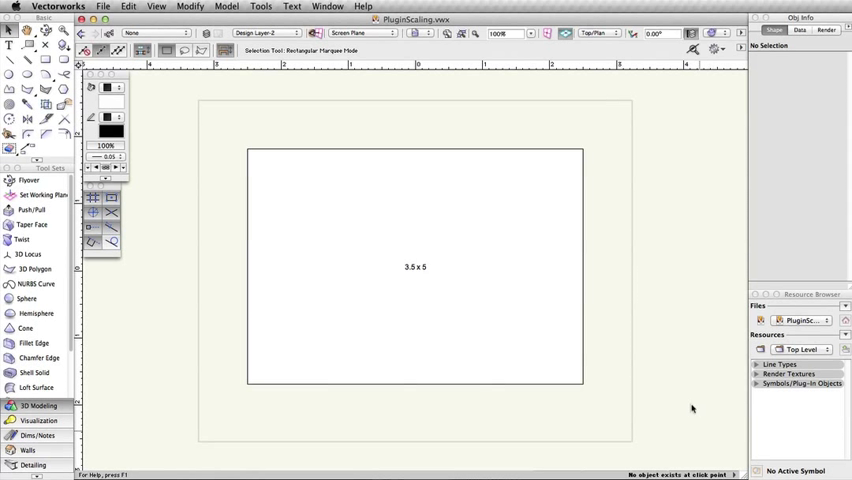
Set the rectangle's layer to 1:25 with Scale Text checked
{"action": "right_click", "coordinate": [692, 408]}
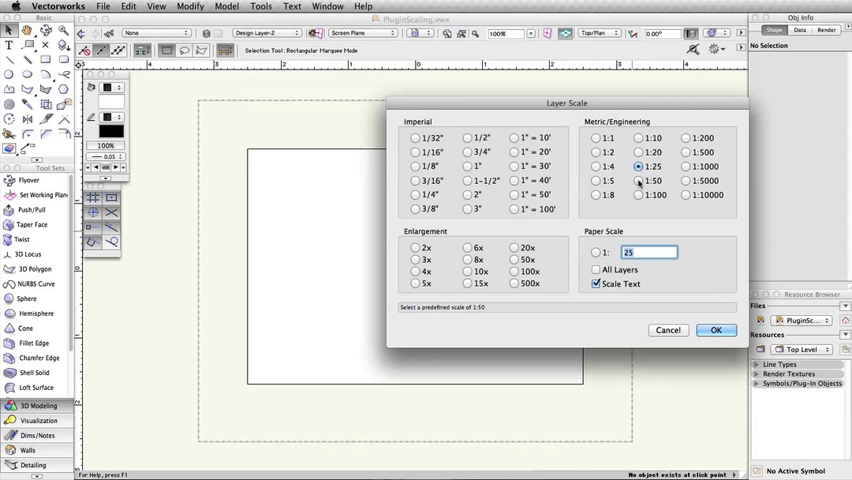
{"action": "left_click", "coordinate": [716, 330]}
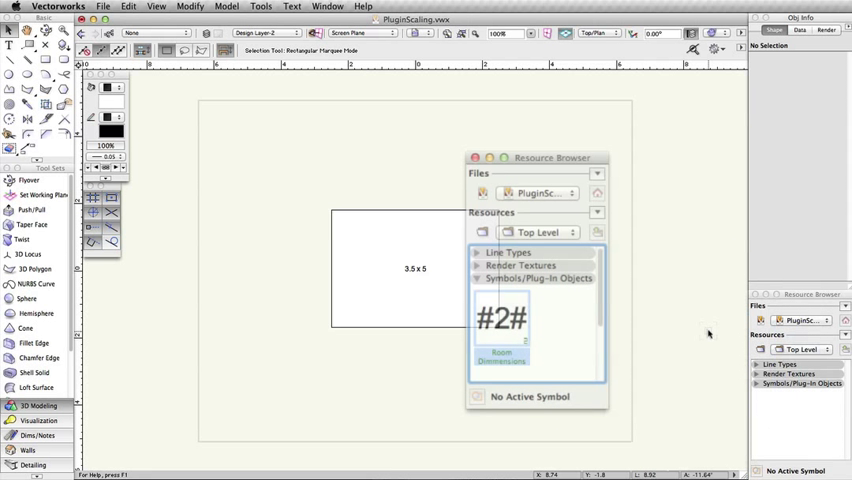
Move the Resource Browser off the rectangle so the Symbols/Plug-in Objects list shows
{"action": "left_click_drag", "start_coordinate": [552, 156], "coordinate": [444, 100]}
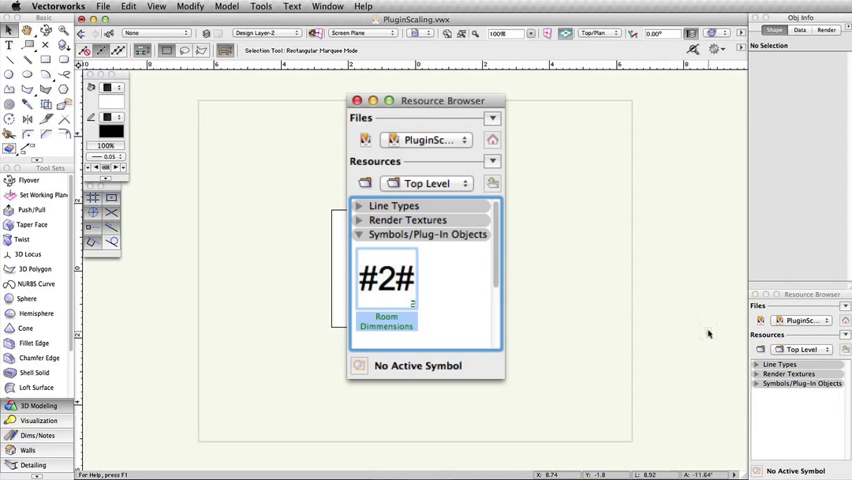